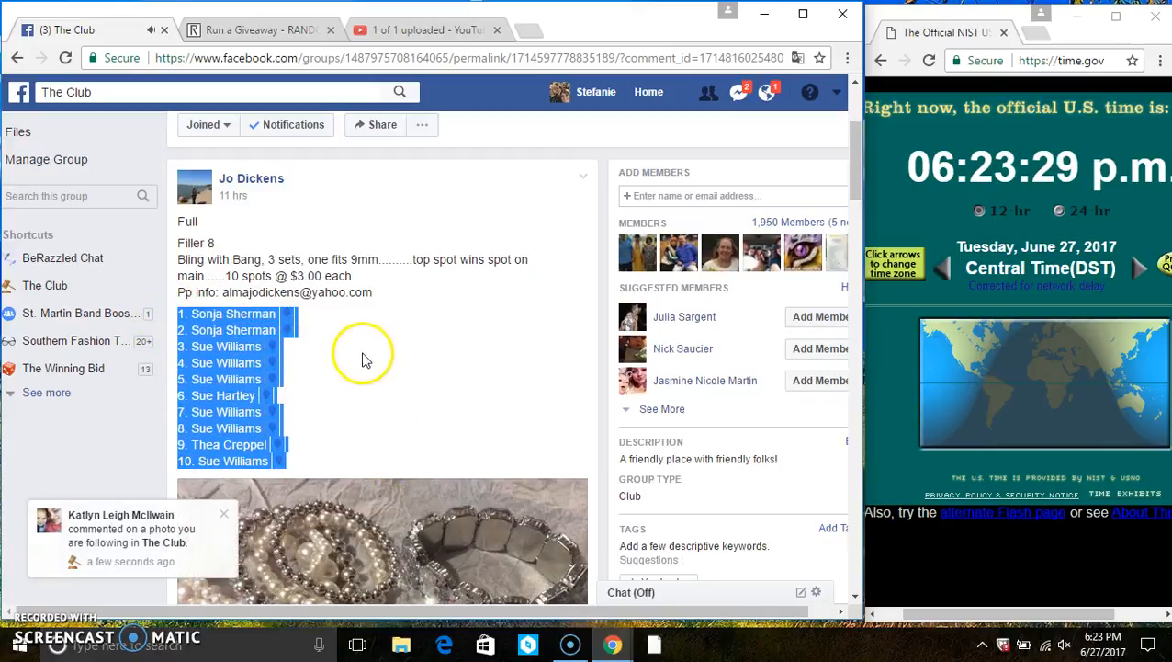
Scroll the giveaway post down to the newest comment announcing it is live.
scroll("down", 3)
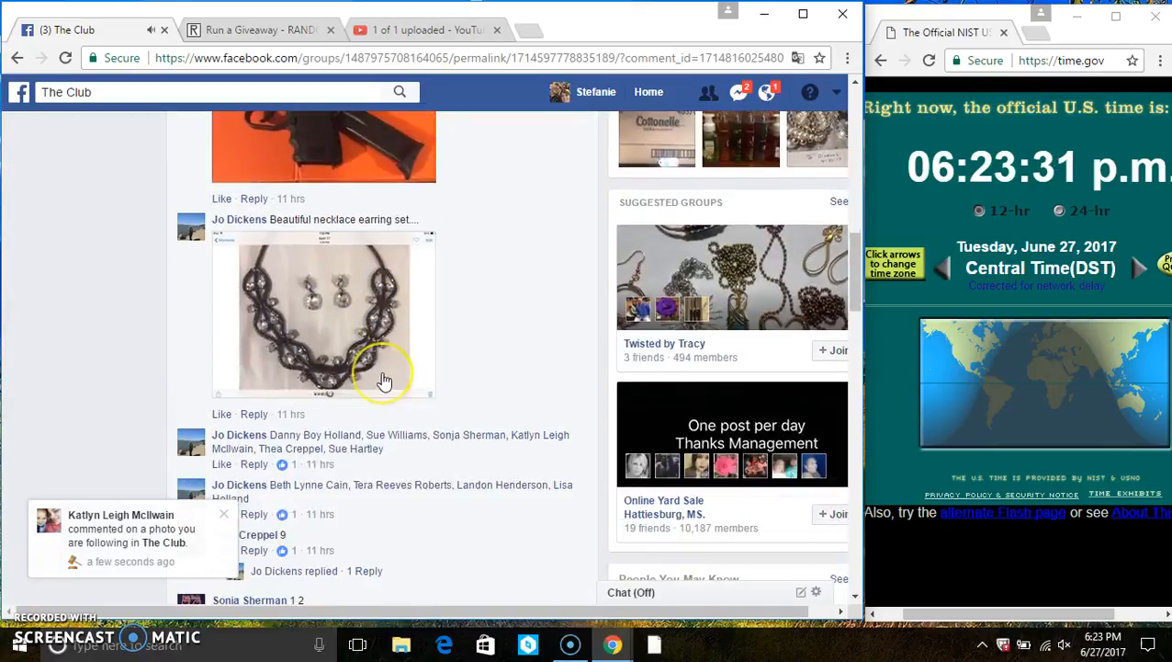
scroll("down", 3)
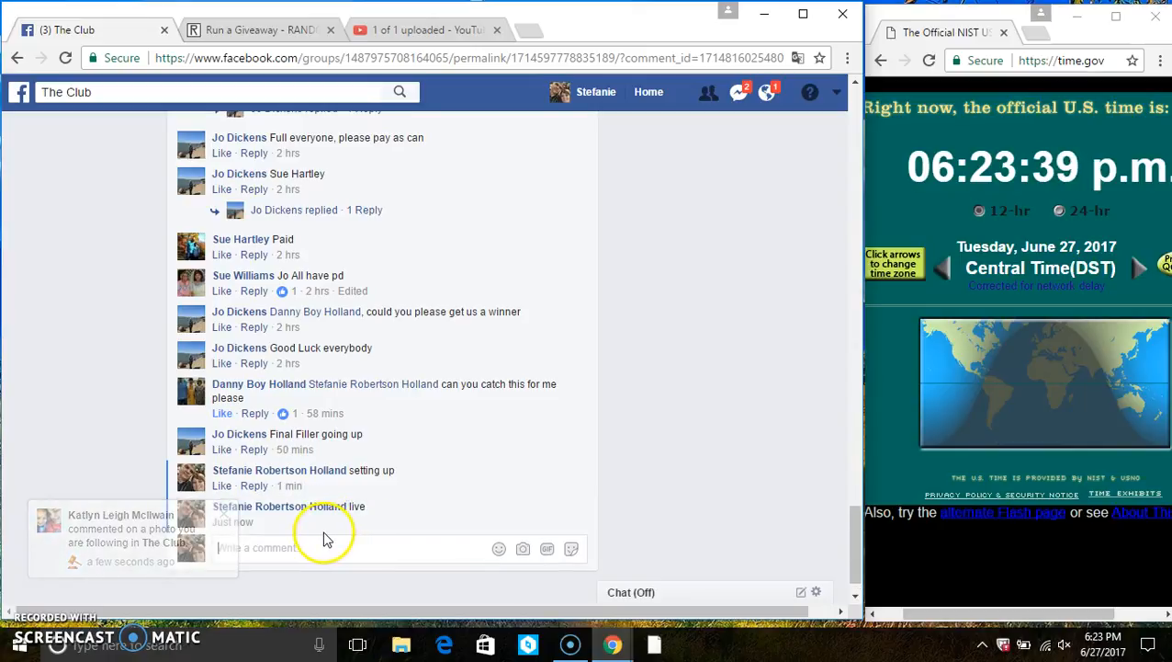
mouse_move(298, 522)
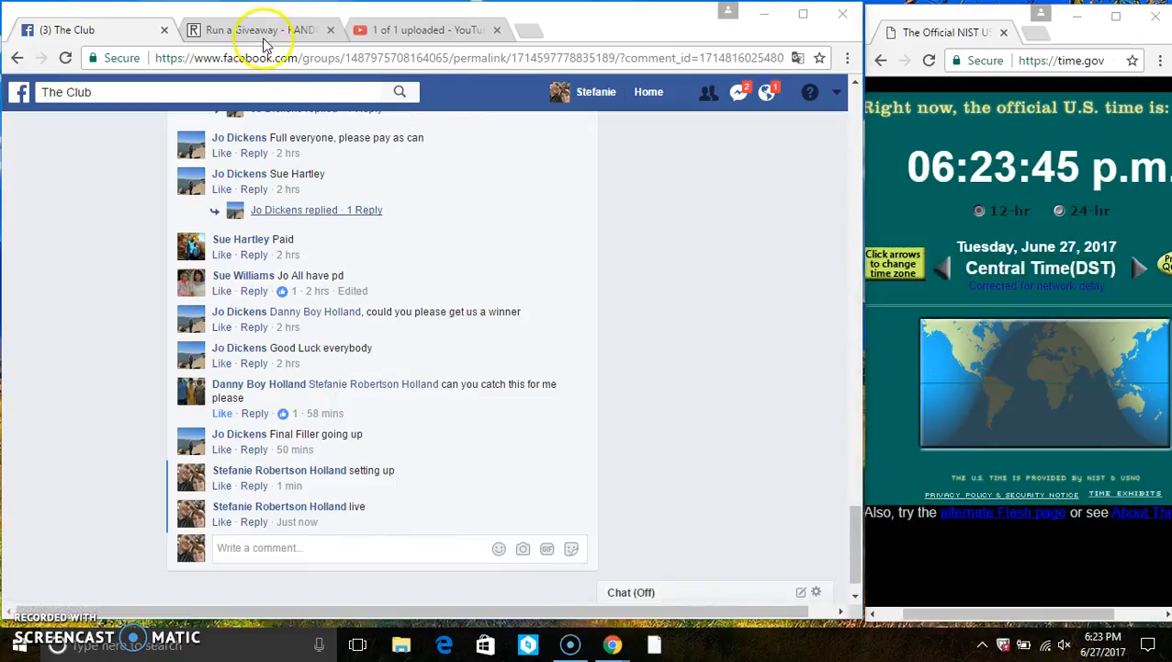
Paste the ten copied names into the Entries box of the 'Bling with Bang filler 8' giveaway.
right_click(334, 377)
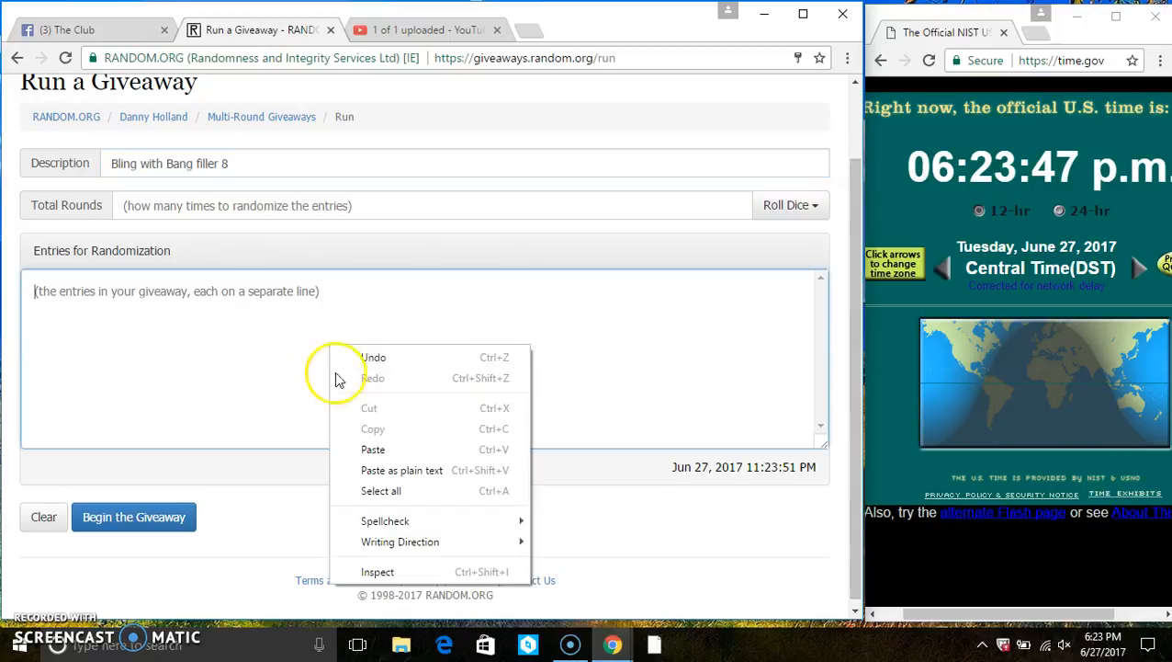
left_click(373, 448)
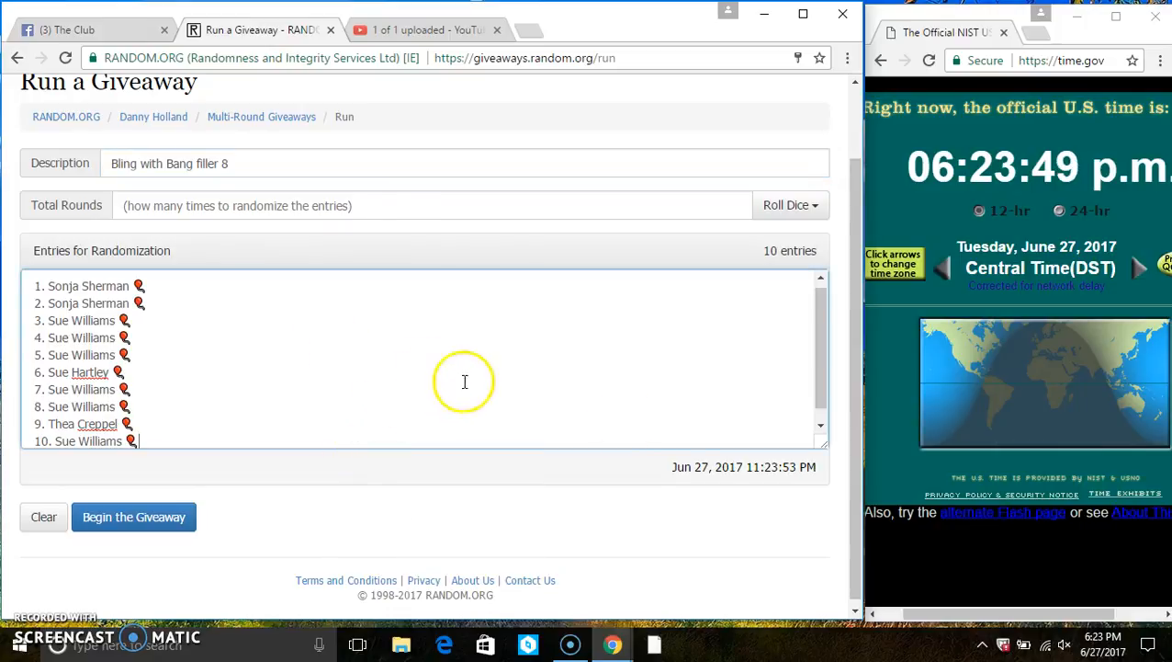
left_click(1102, 643)
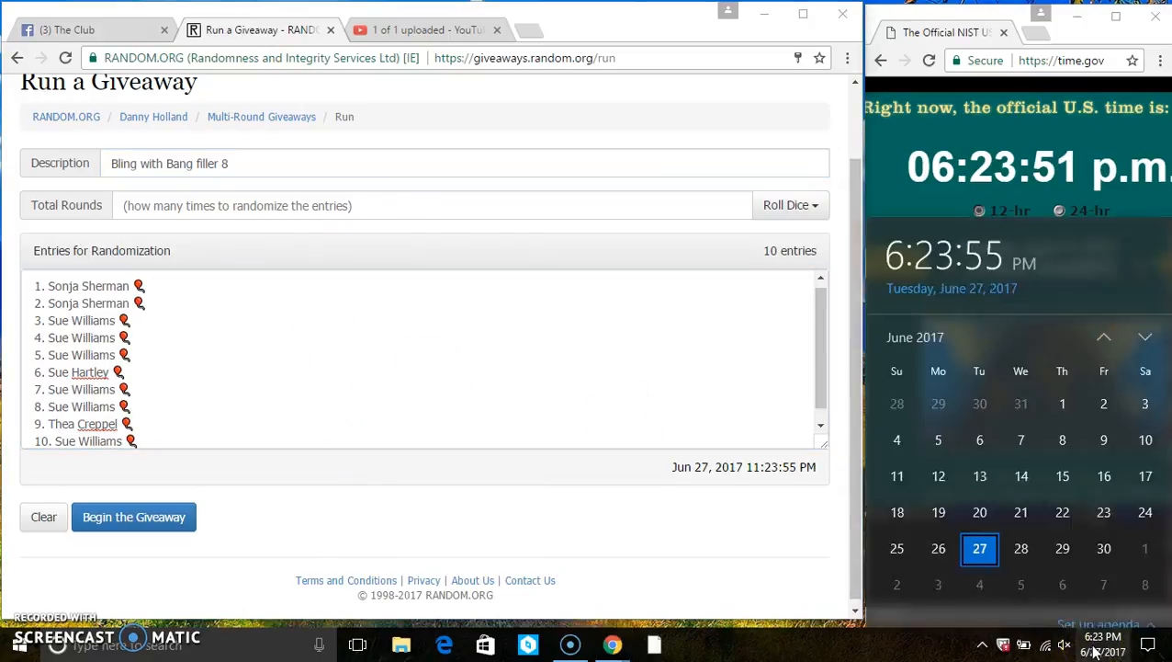
Set Total Rounds to 12 by rolling 2d6 and accepting the result.
left_click(790, 206)
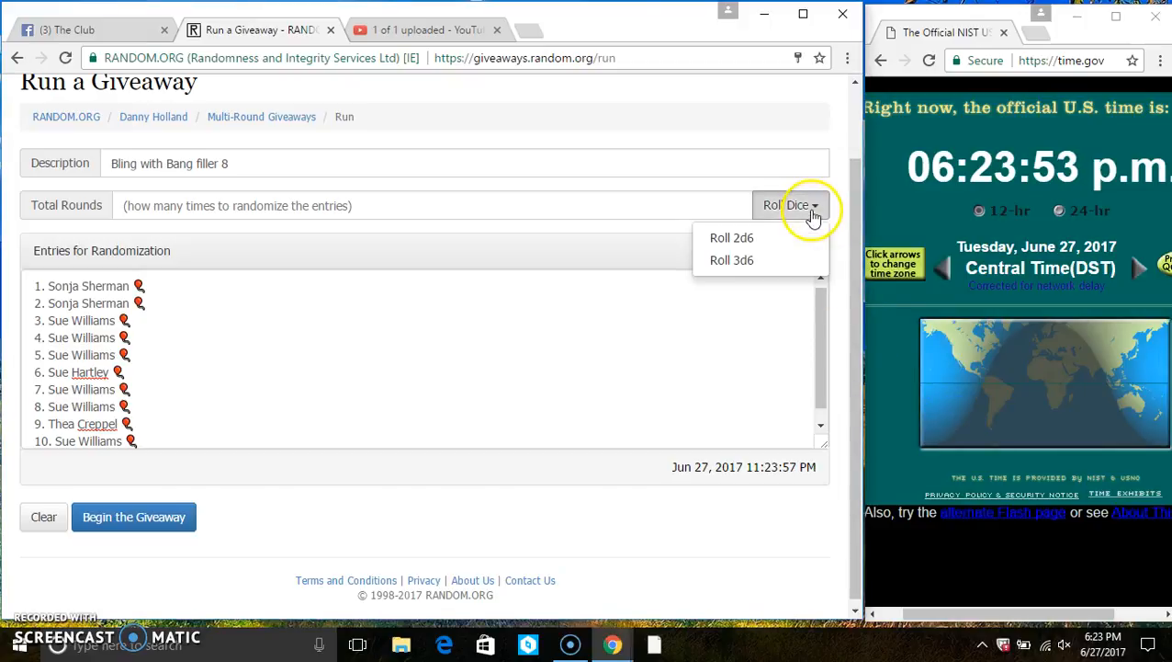
left_click(731, 237)
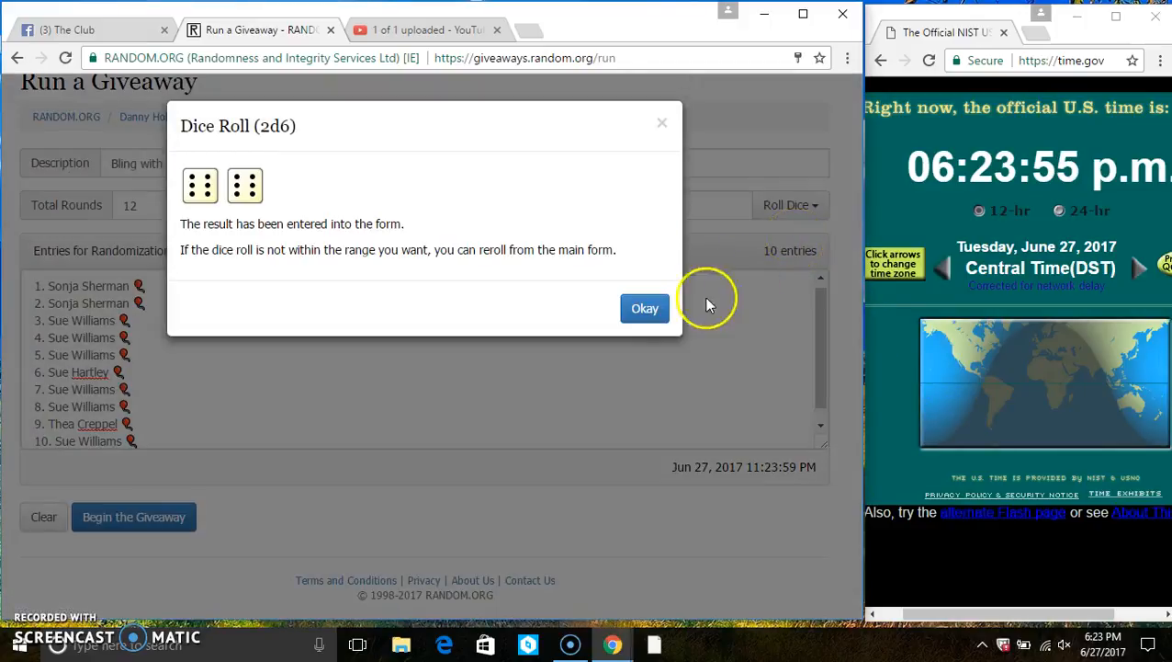
left_click(644, 308)
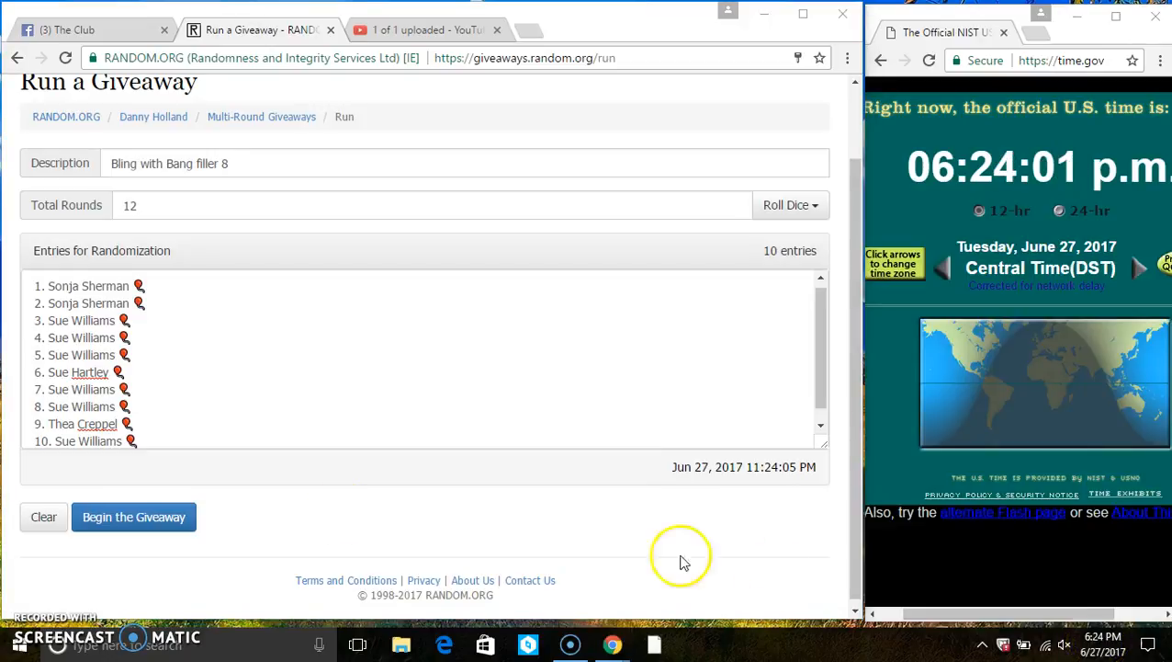
Begin the giveaway and run all 12 rounds through to the verification code.
left_click(132, 516)
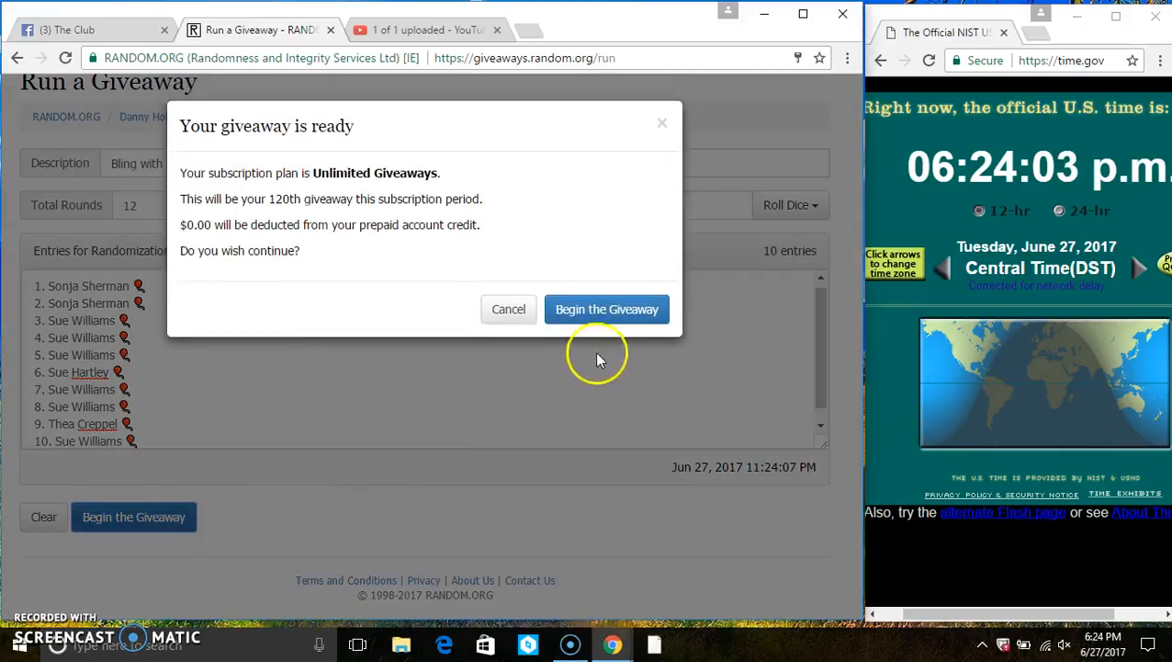
left_click(606, 308)
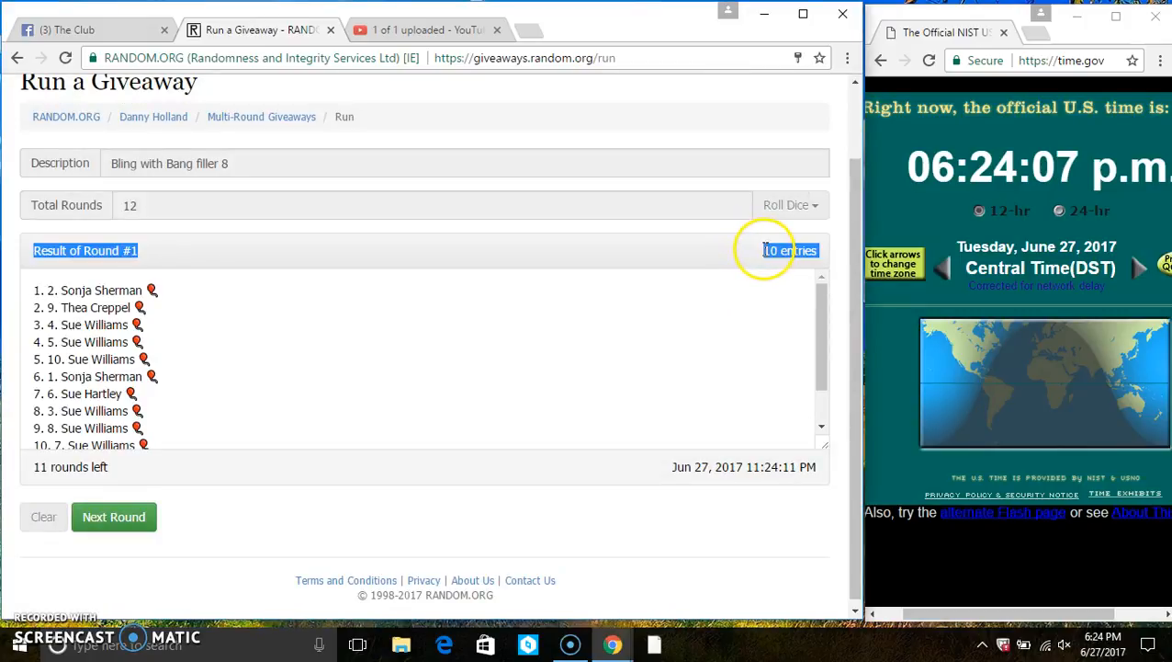
left_click(114, 517)
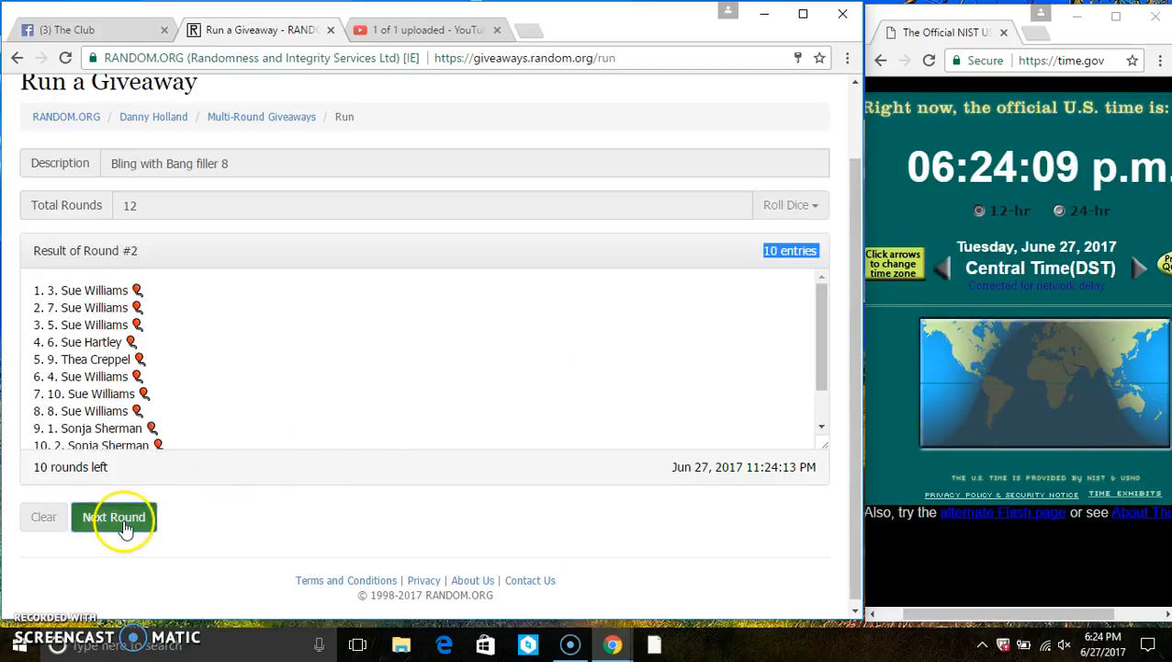
left_click(114, 516)
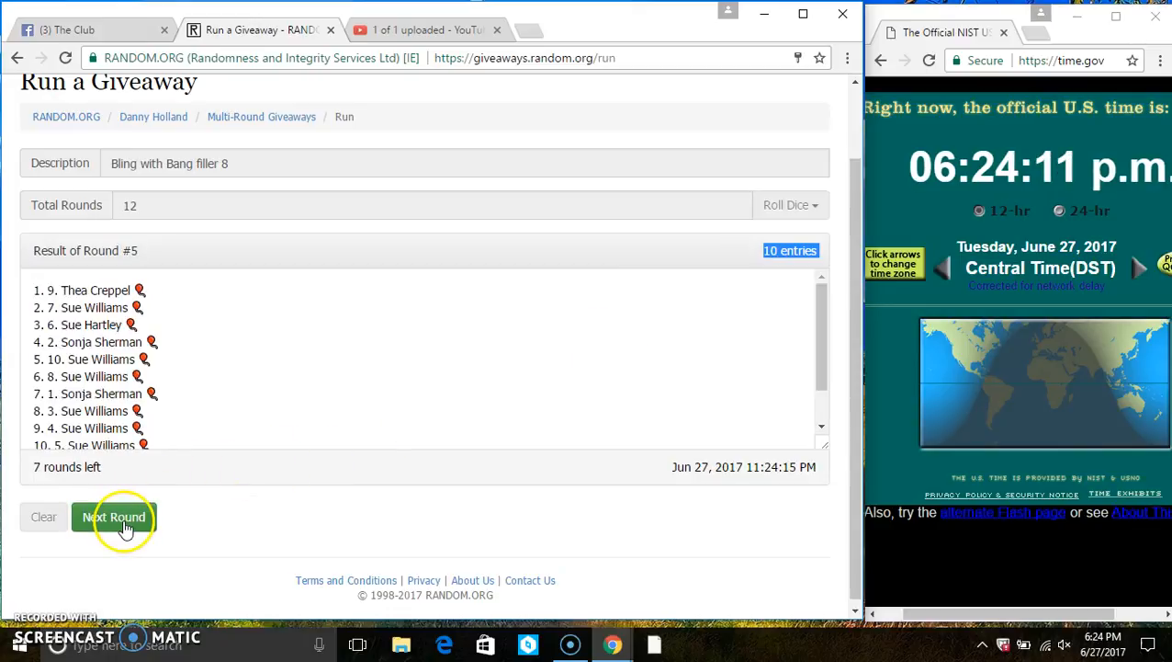
left_click(114, 516)
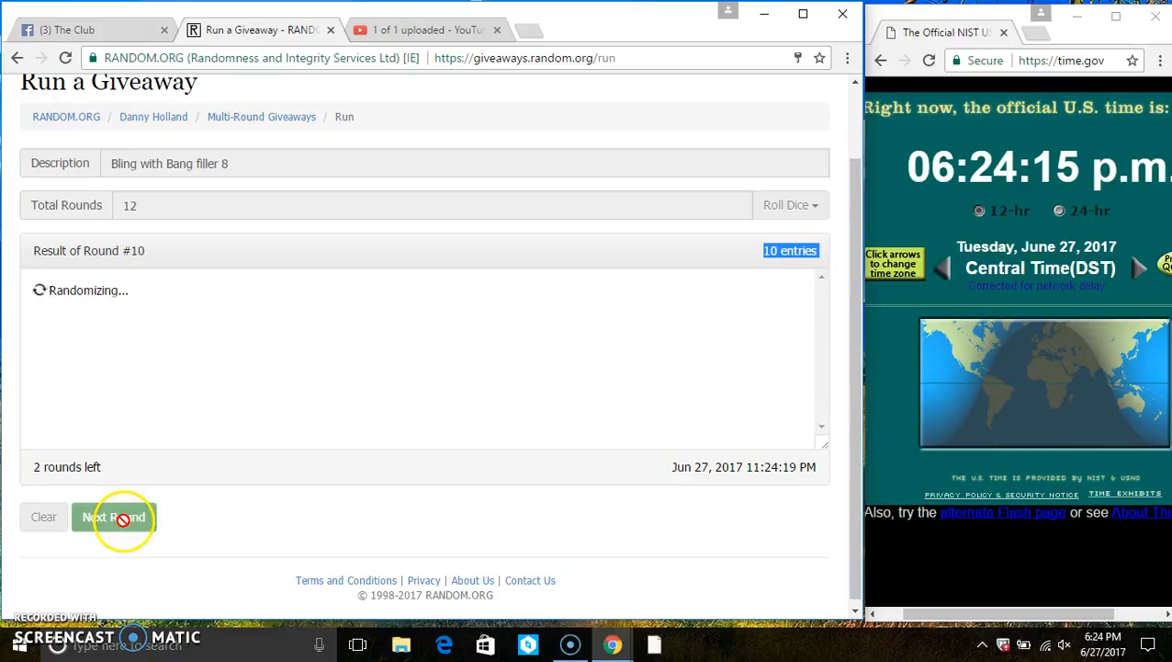
left_click(114, 516)
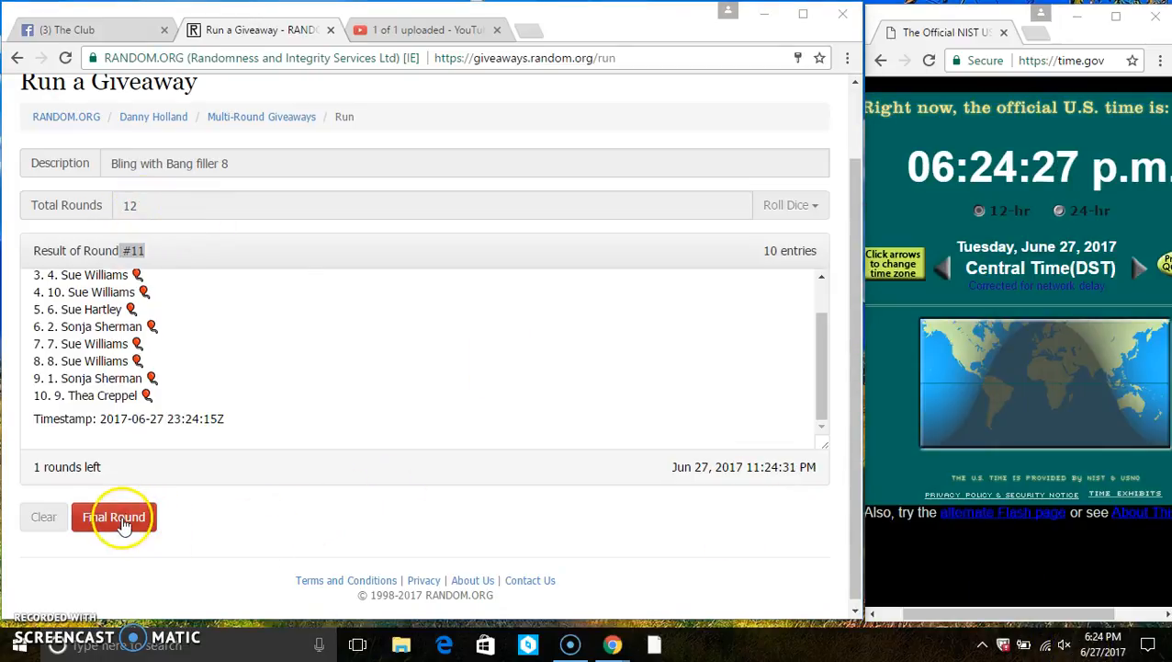
left_click(114, 516)
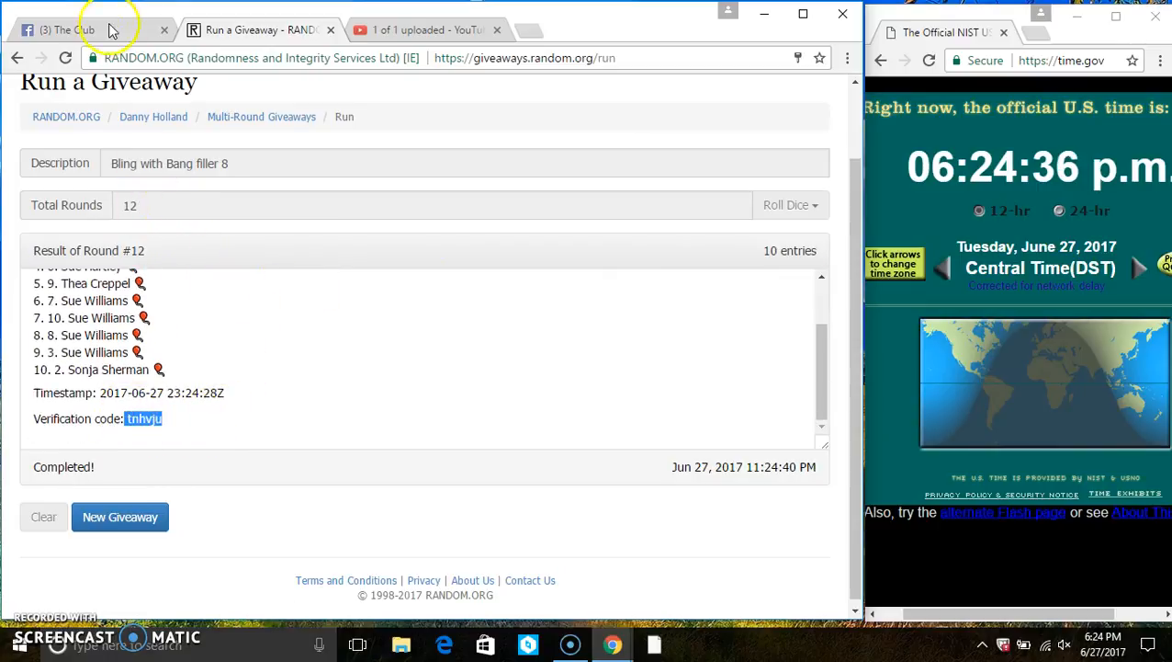
Return to the Facebook group thread showing the 'done' comment.
left_click(70, 29)
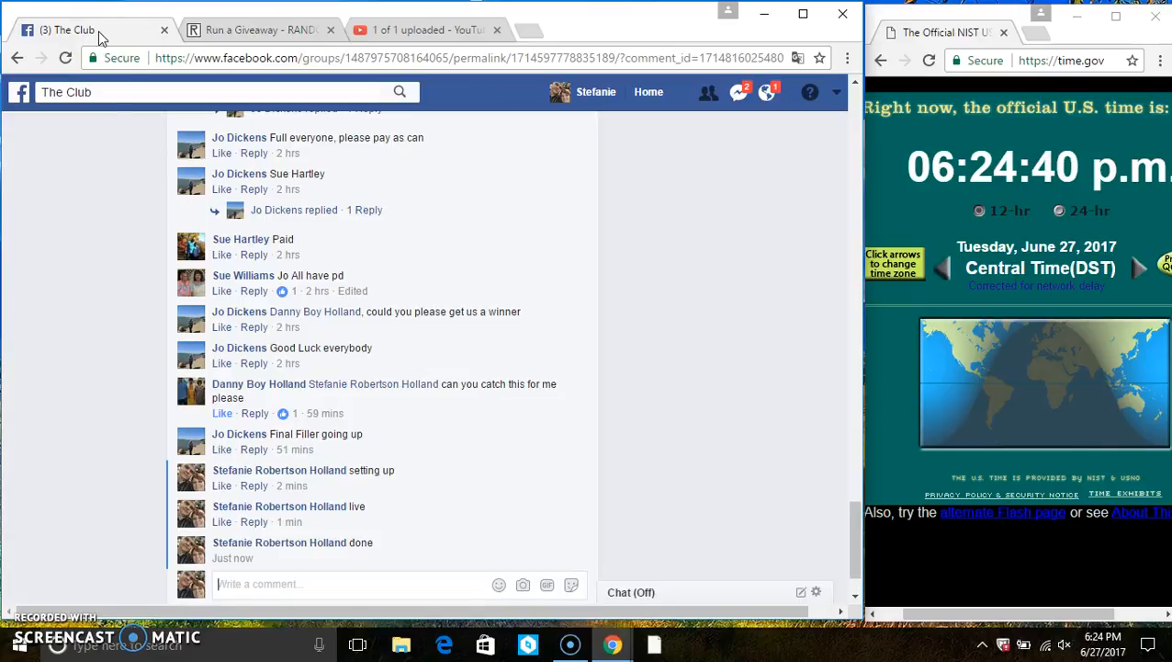
mouse_move(298, 558)
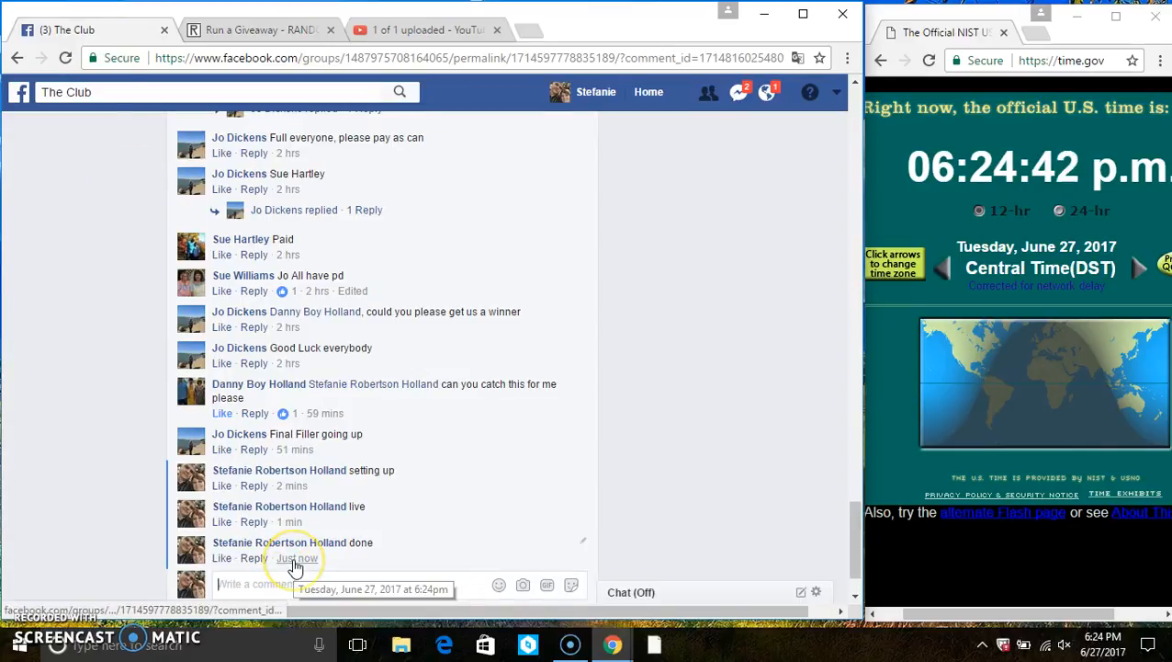